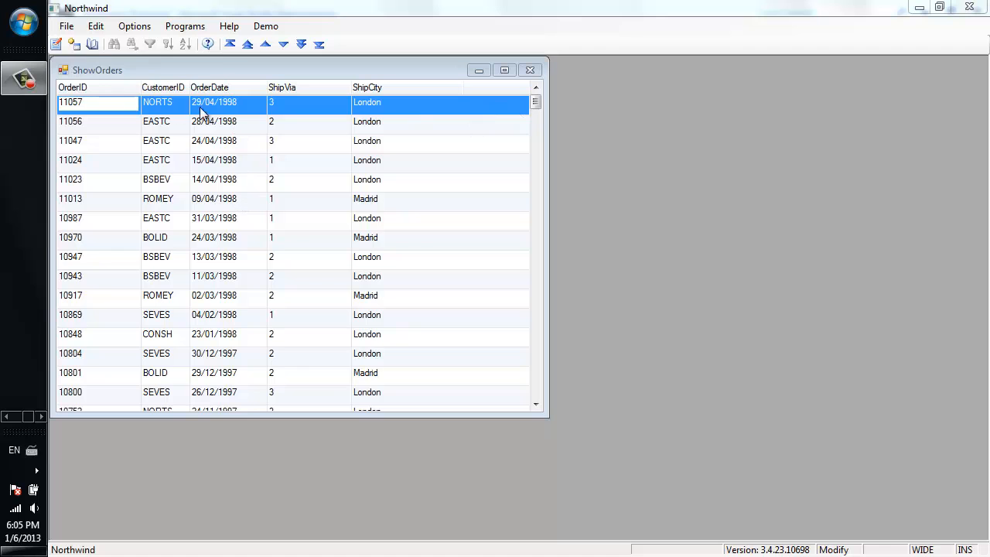
mouse_move(223, 111)
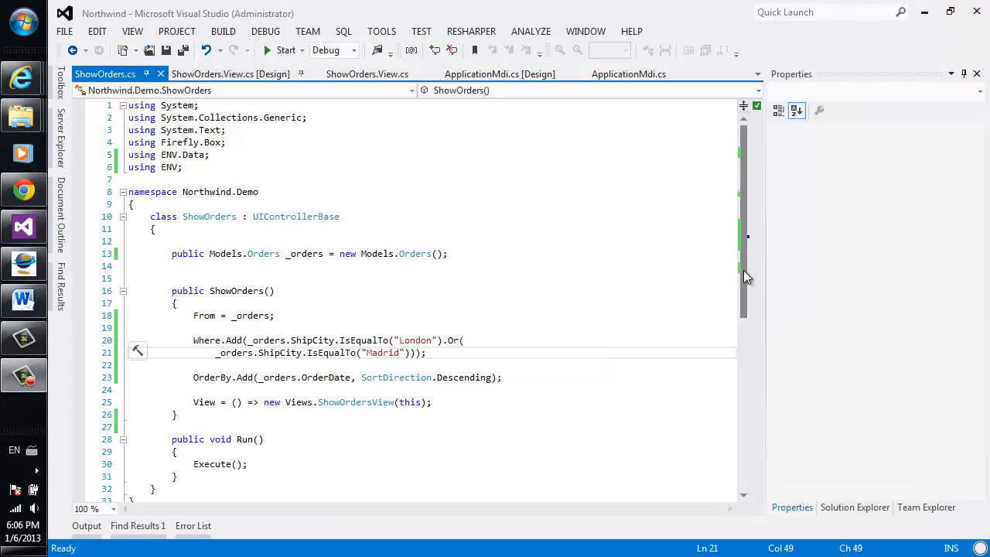
Step: Override OnSavingRow so OrderDate on or before 1/1/1901 shows 'Please enter a valid date'
scroll("down", 3)
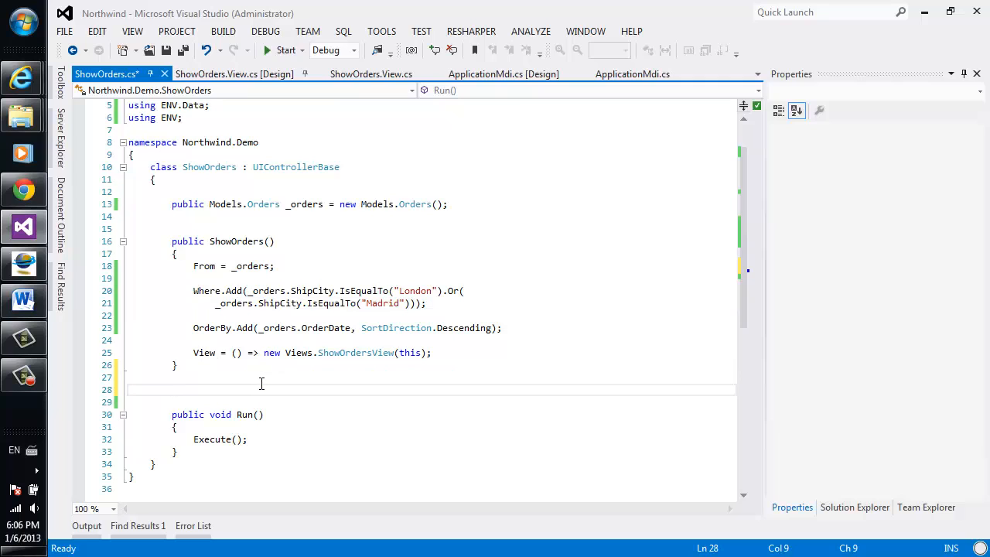
type("override o")
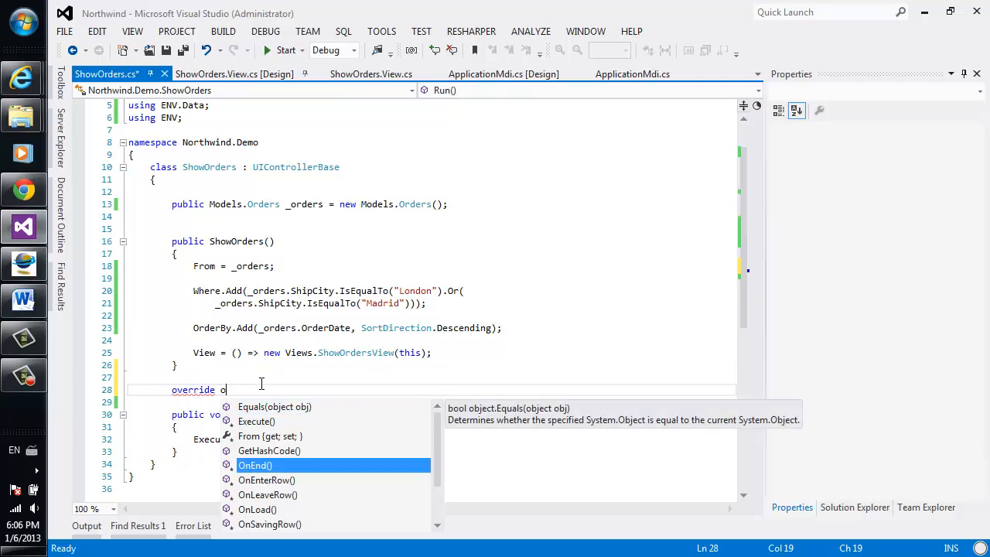
type("n")
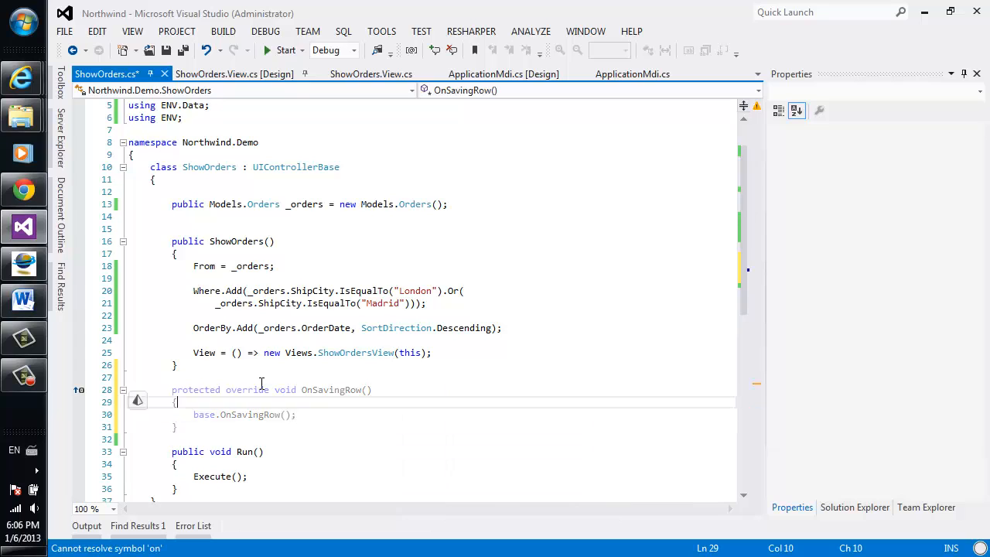
type("if (_orders.OrderDate<= new Date(1901,1,1")
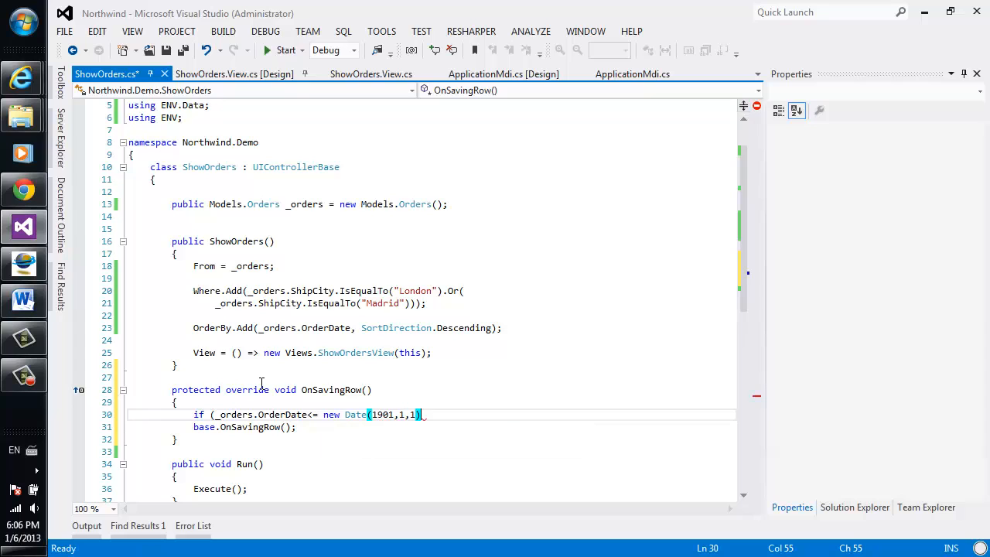
type("Message.ShowError(\"Please enter a valid date\");")
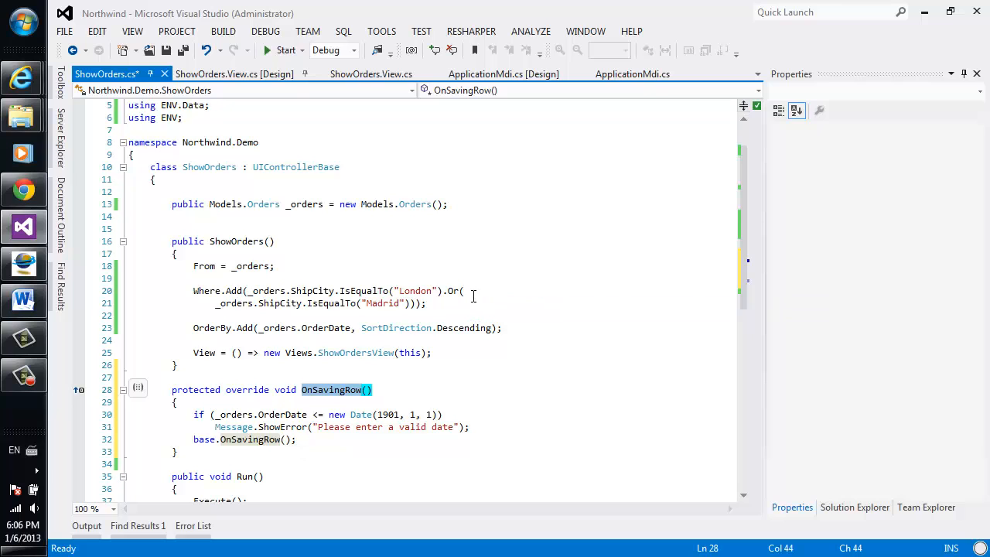
Step: Run Northwind, trigger the blank-date error on order 11057, dismiss it and return to the first row
left_click(285, 50)
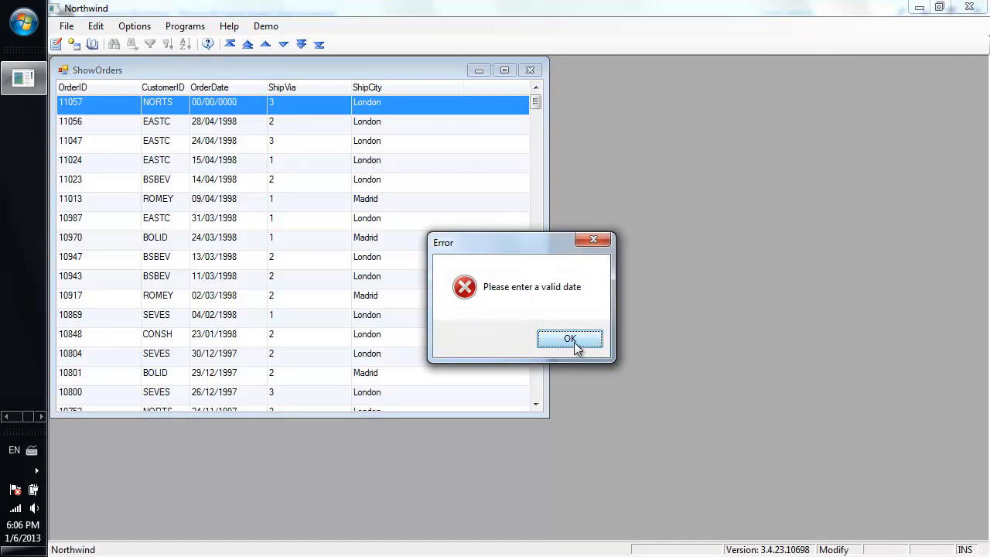
left_click(570, 339)
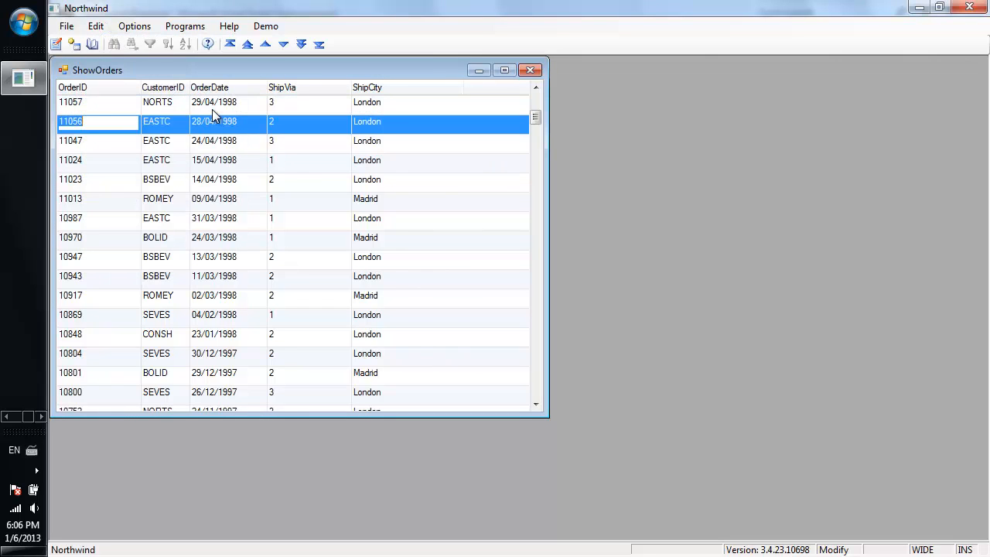
key("up")
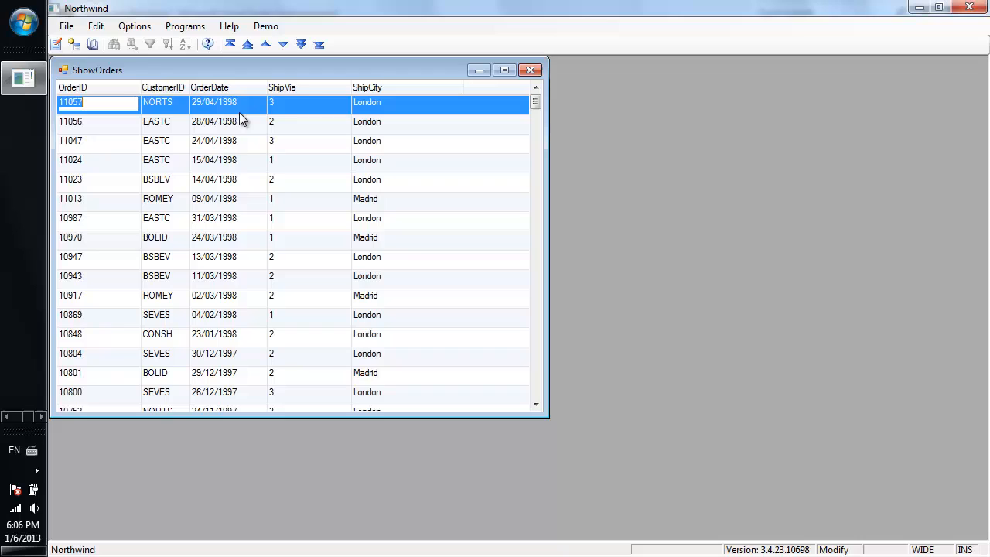
mouse_move(322, 215)
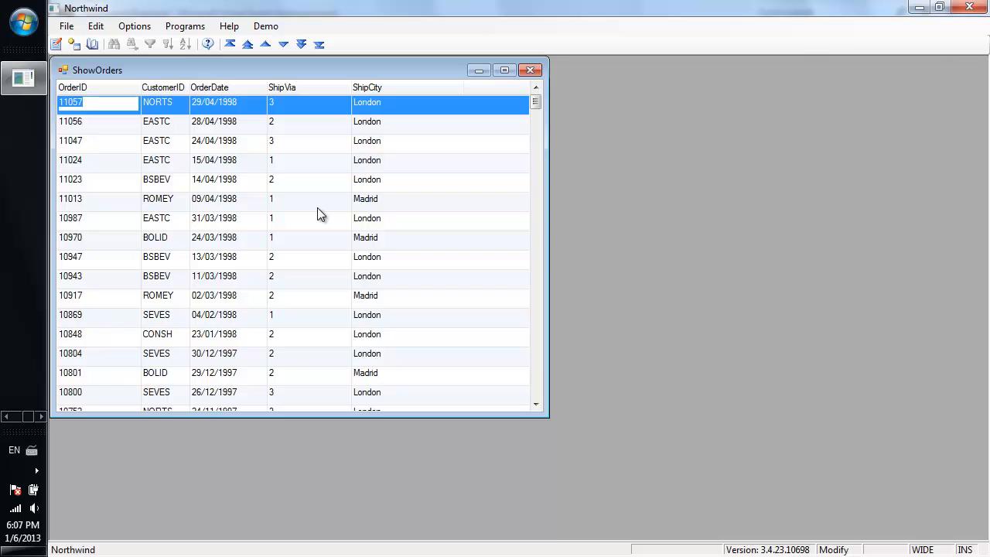
mouse_move(968, 8)
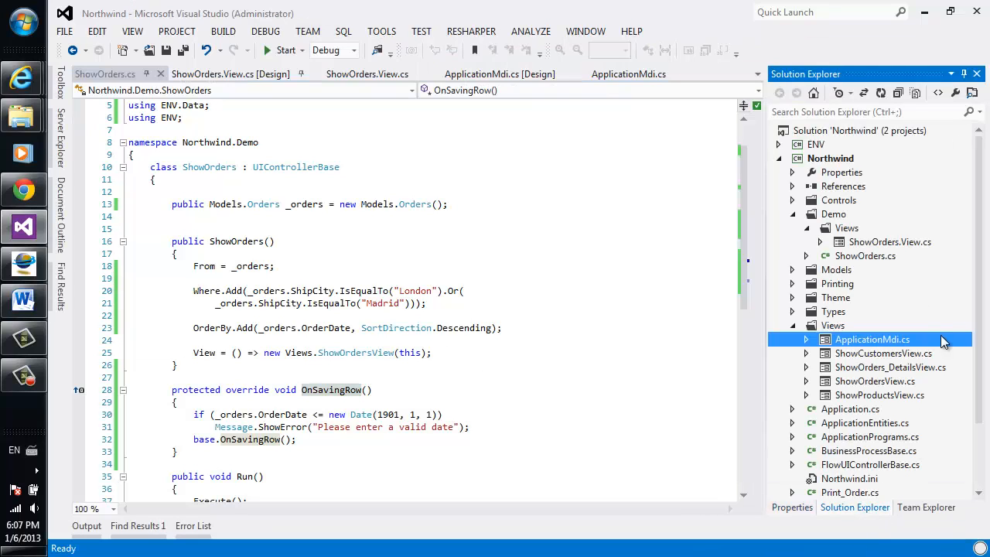
Step: Create an empty InputValidation handler for the ShipVia text box in the ShowOrders view
left_click(229, 75)
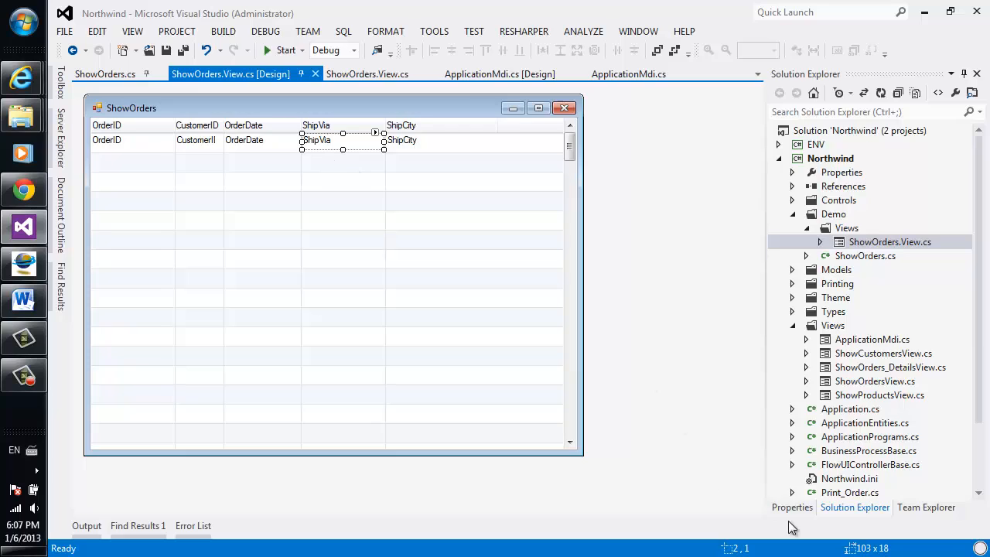
left_click(792, 507)
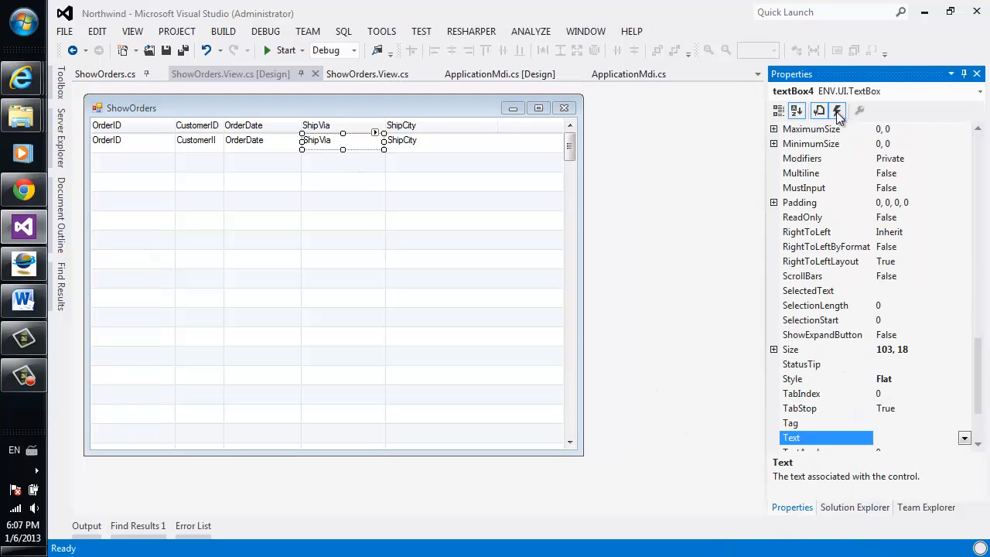
left_click(838, 111)
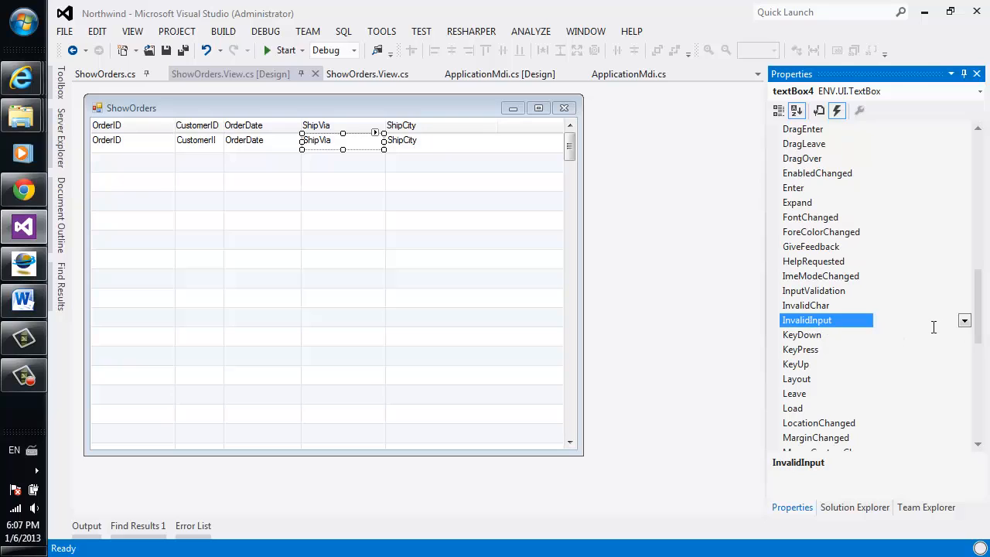
left_click(814, 291)
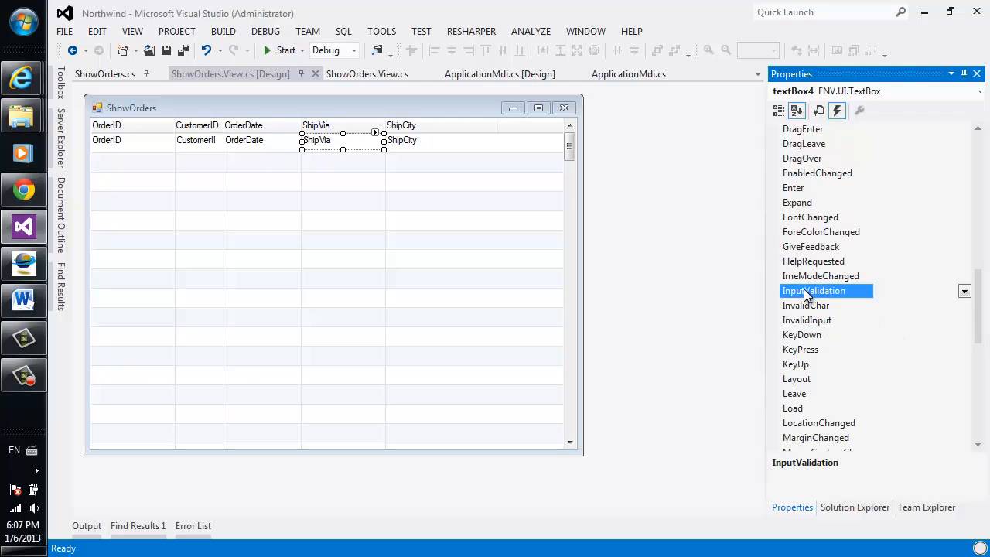
double_click(814, 291)
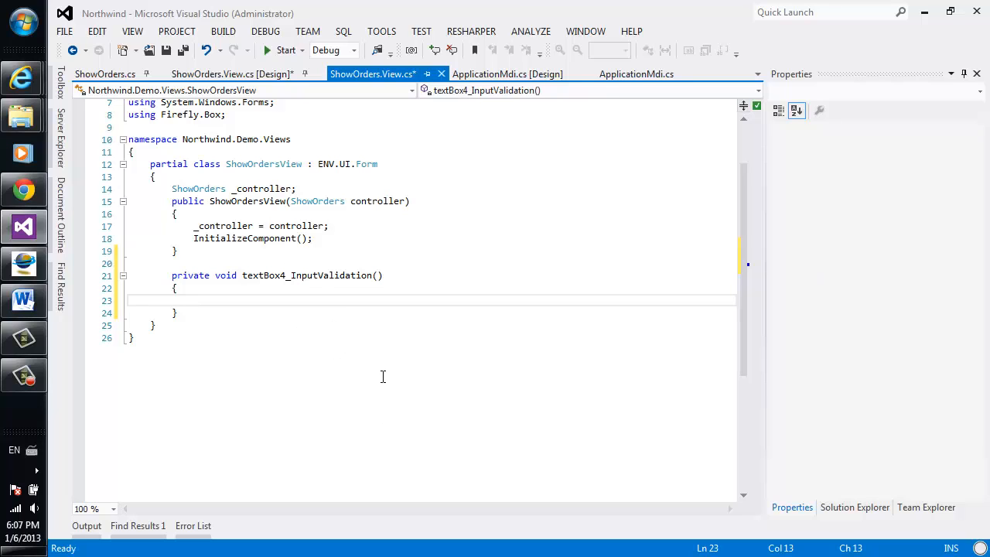
Step: Show 'Please enter Ship Via' when _controller._orders.ShipVia <= 0, then run Northwind
type("if (_contr")
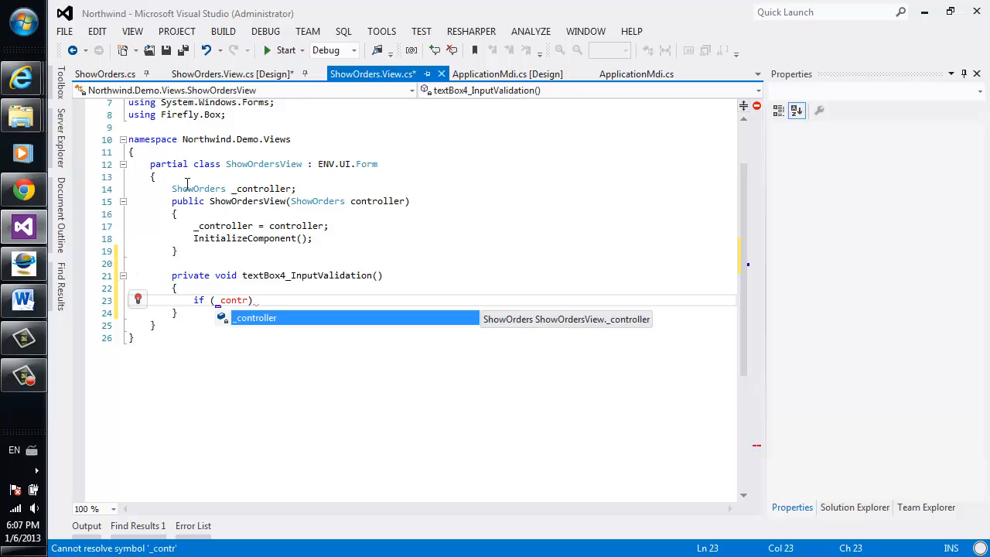
type("oller._orders.")
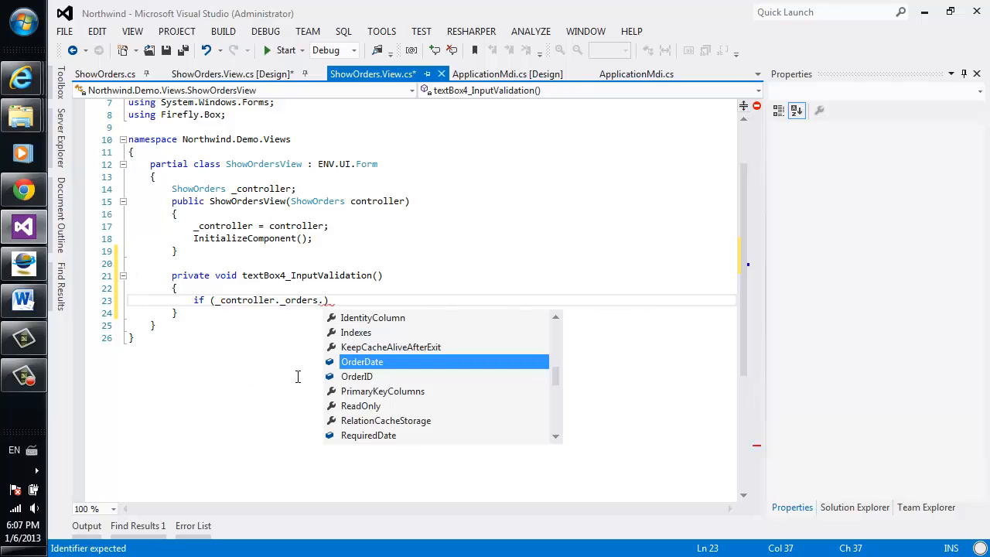
type("OrderDat")
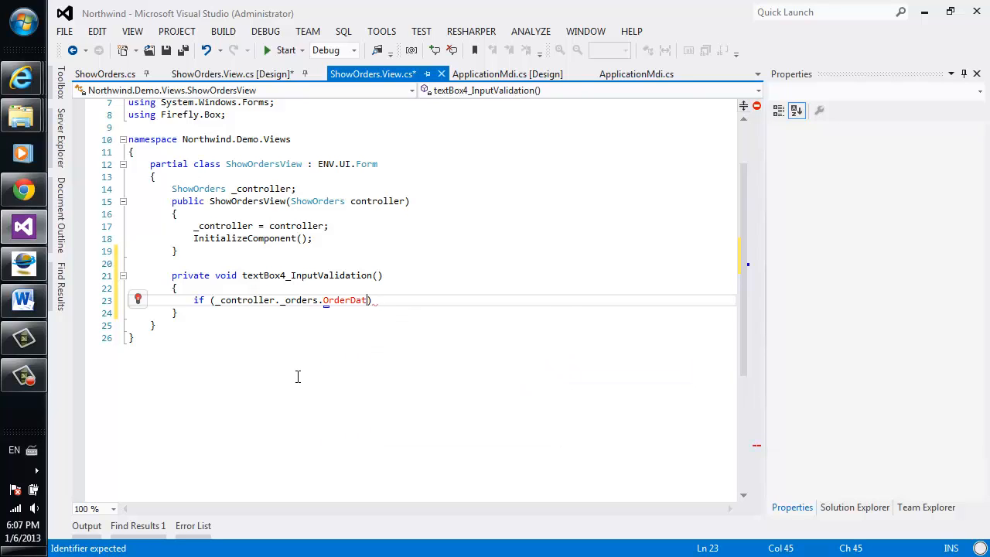
type("ShipVia")
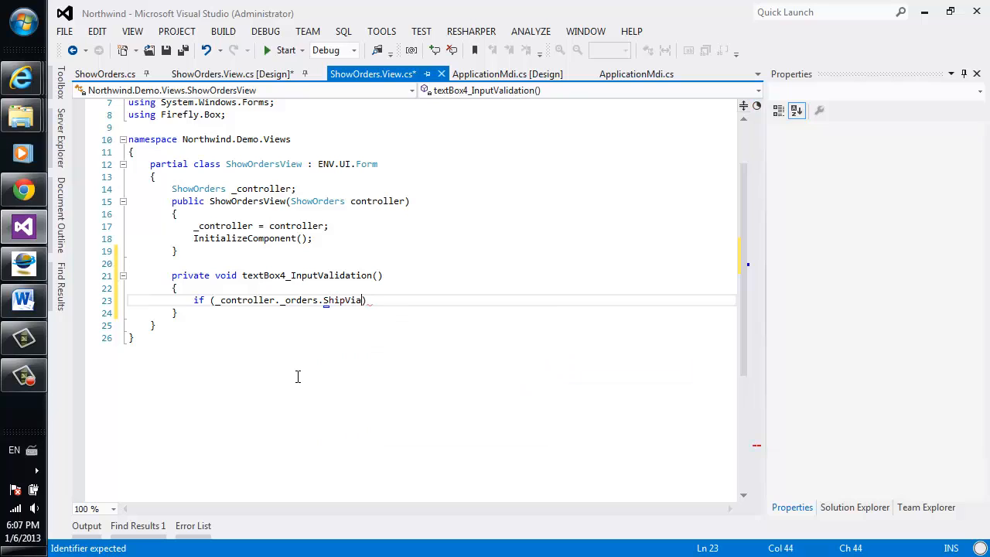
type("<=0")
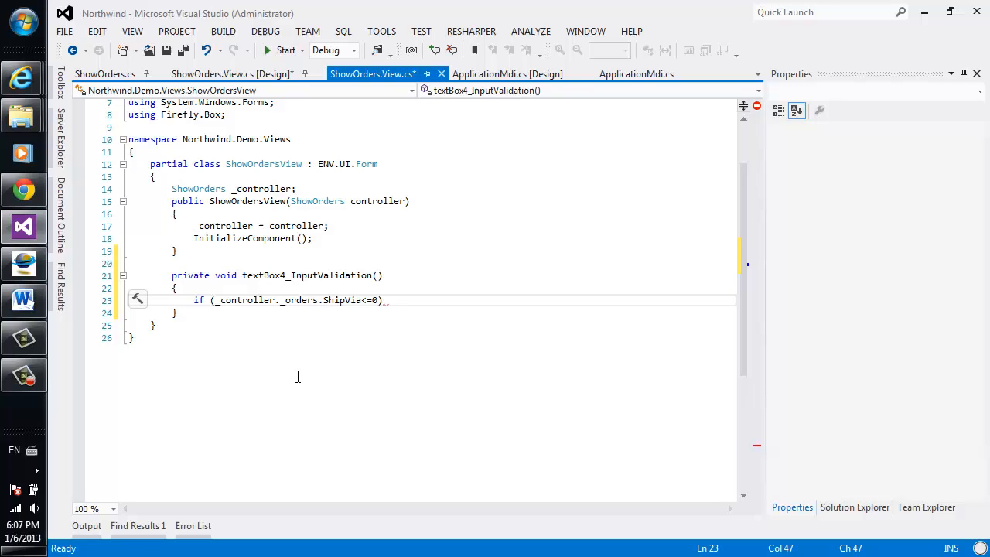
type("ENV.message.ShowError(\"P")
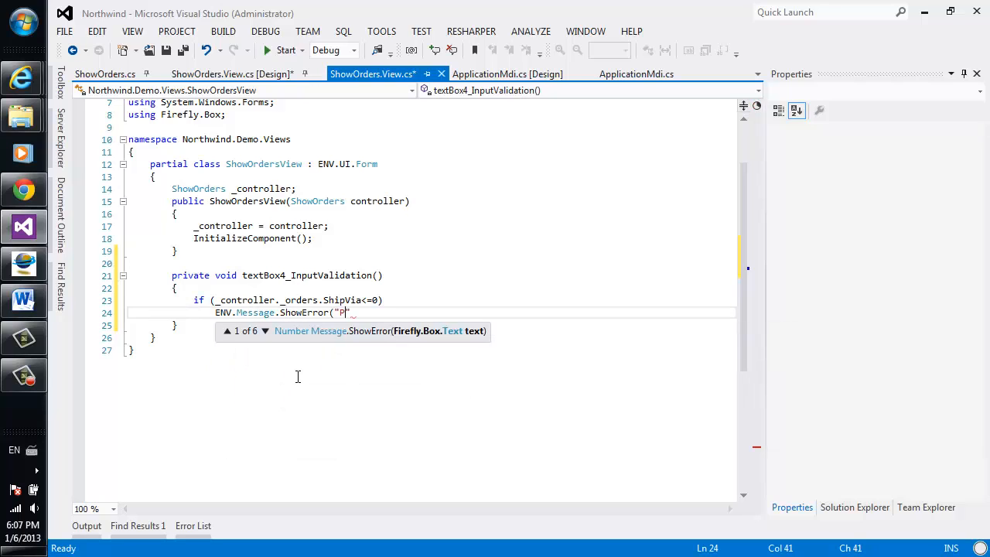
type("lease enter Ship Via\");")
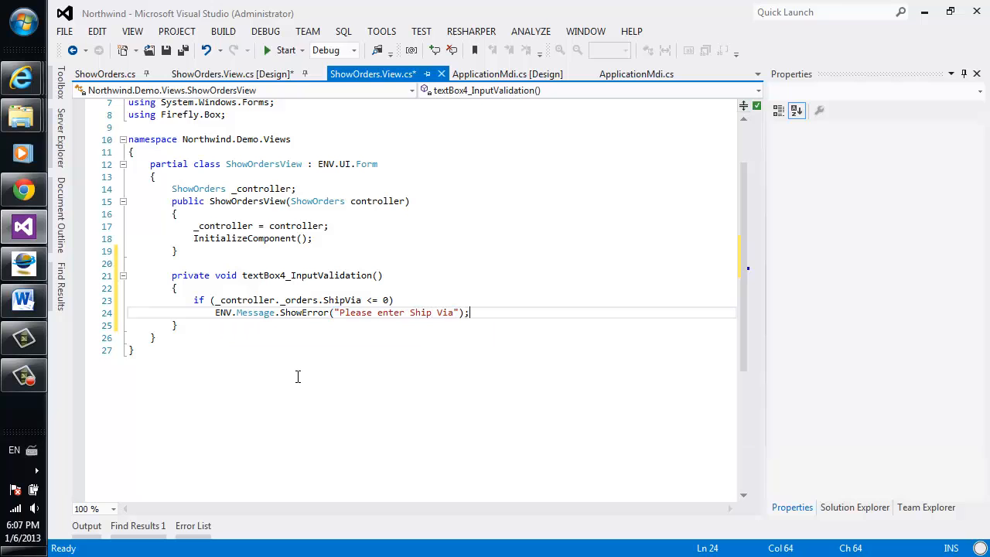
left_click(283, 49)
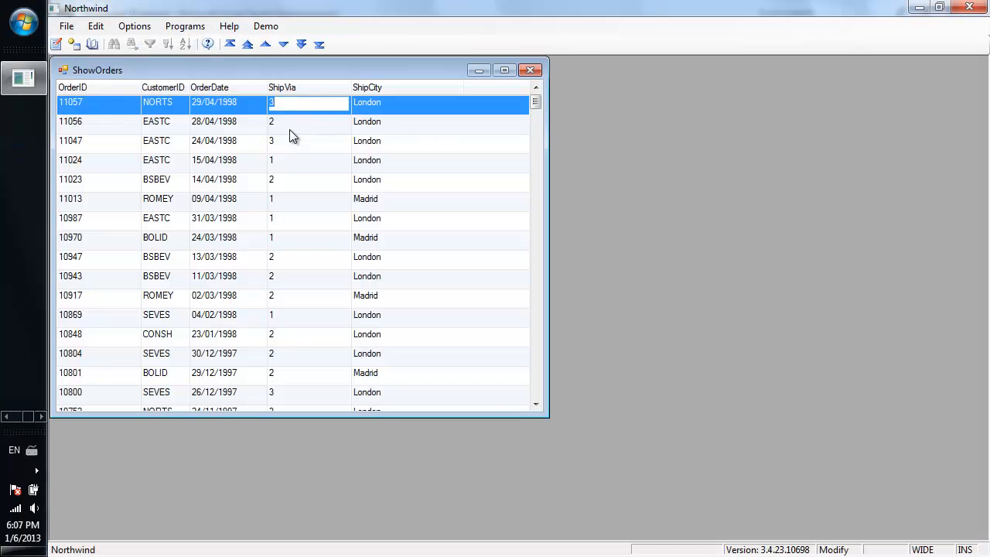
Step: Set order 11057's ShipVia to 0, then replace it with 1
type("0")
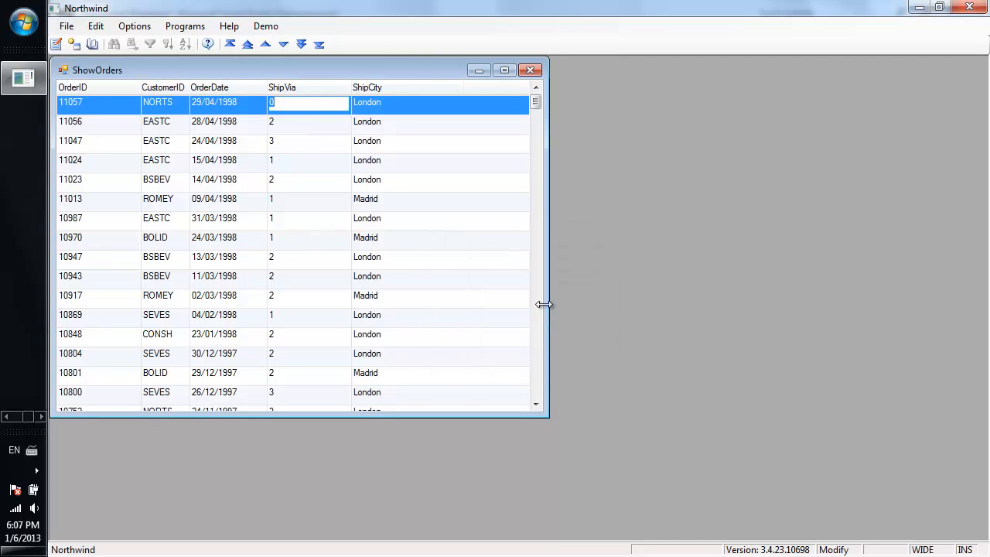
type("1")
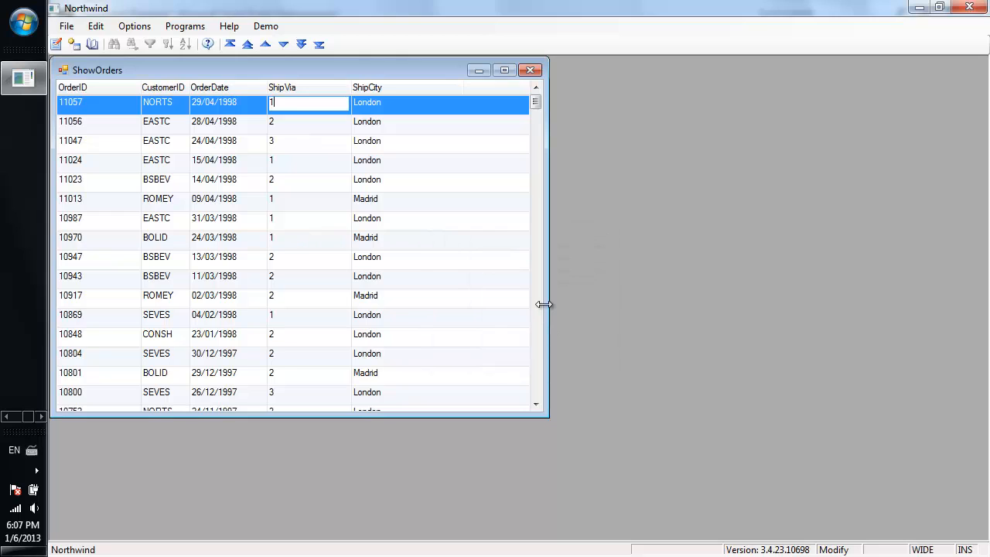